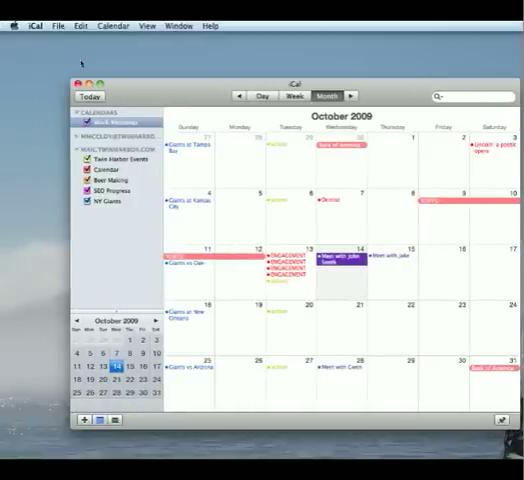
Step: Export the Work Meetings calendar as 'Work Meetings' to the Desktop
click(110, 122)
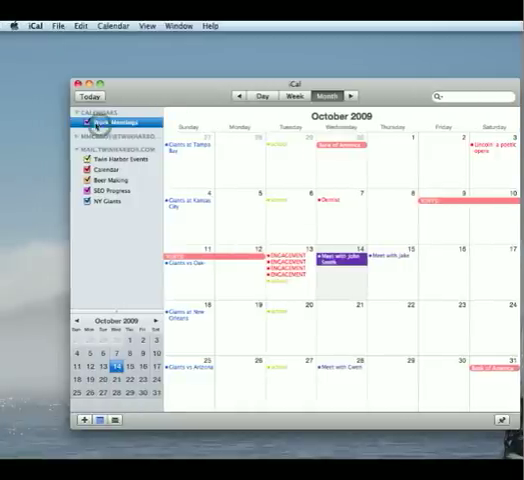
click(56, 24)
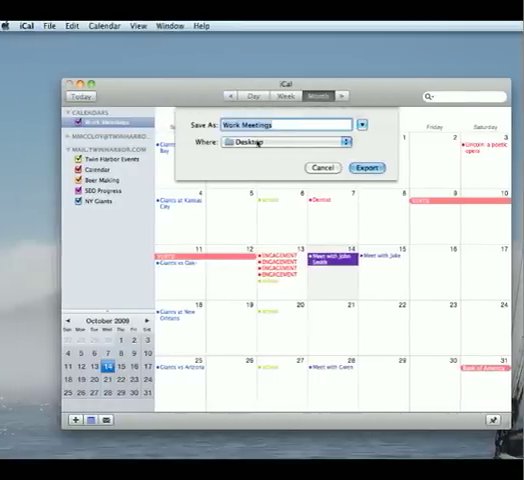
click(368, 166)
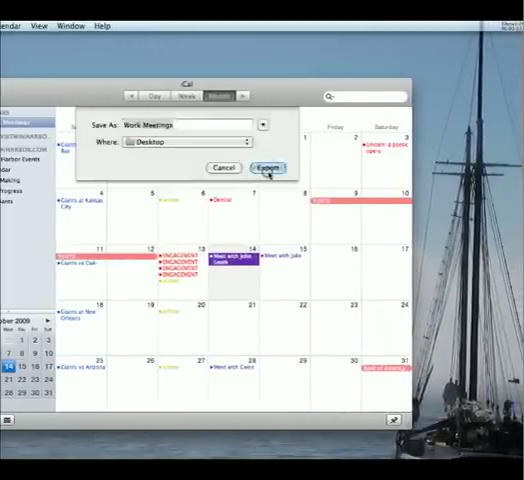
click(268, 168)
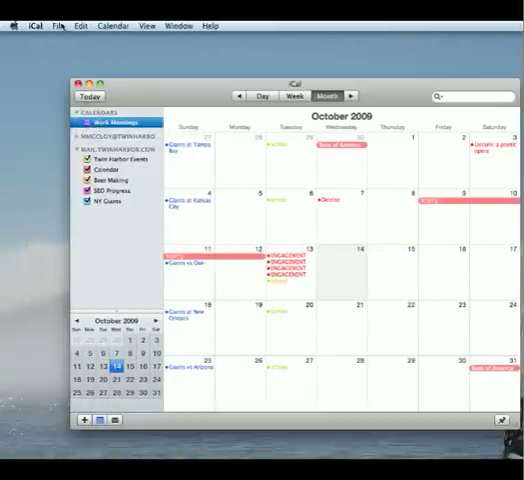
Step: Create a 'Work Meetings Shared' calendar on the server account and view its info
click(64, 24)
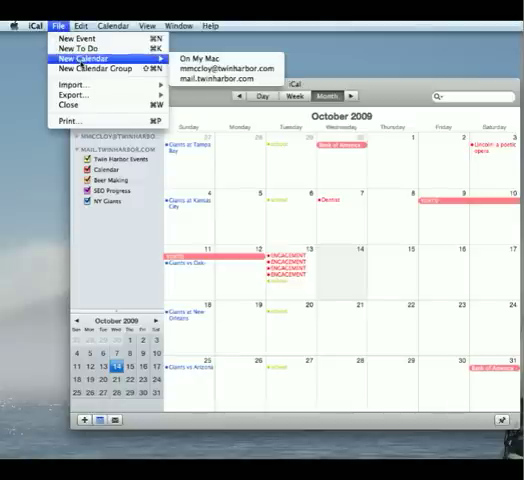
mouse_move(222, 74)
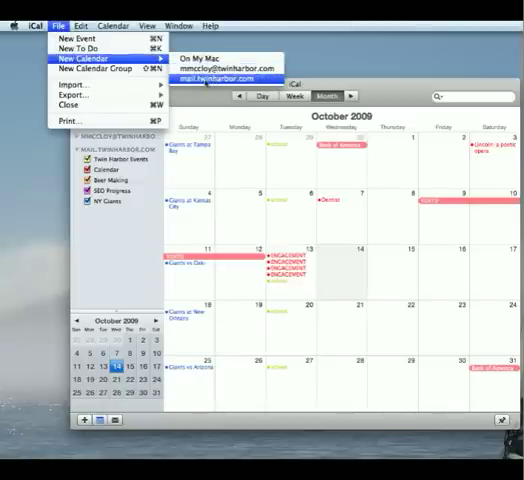
click(232, 72)
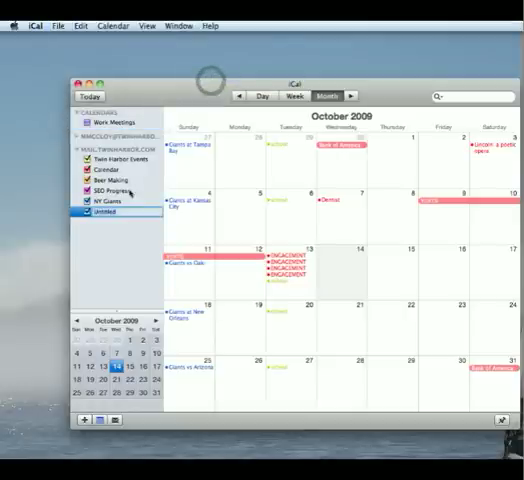
text(Work Meetings S)
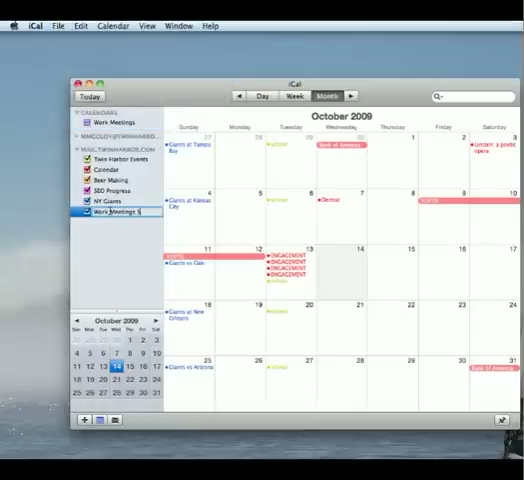
right_click(116, 212)
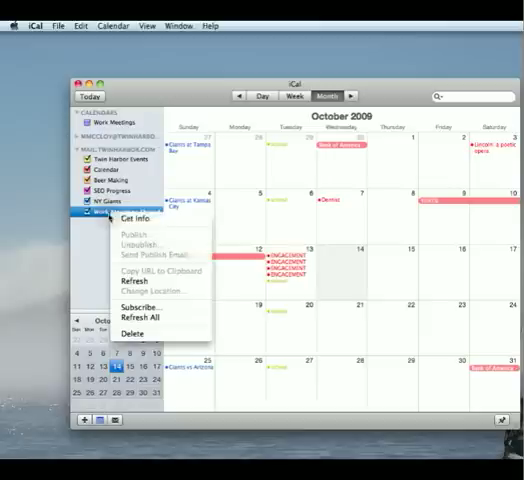
mouse_move(136, 218)
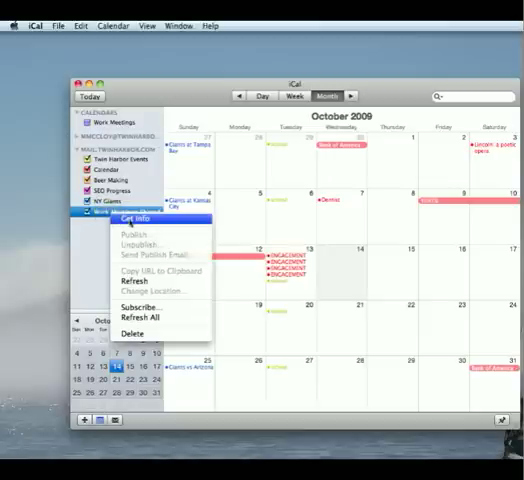
click(132, 218)
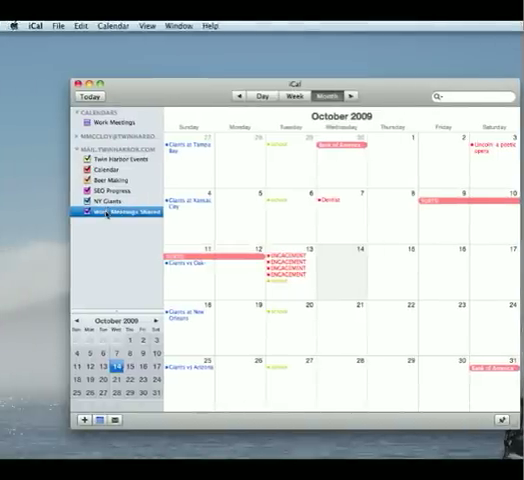
Step: Import Work Meetings.ics from the Desktop into the Work Meetings Shared calendar
click(56, 24)
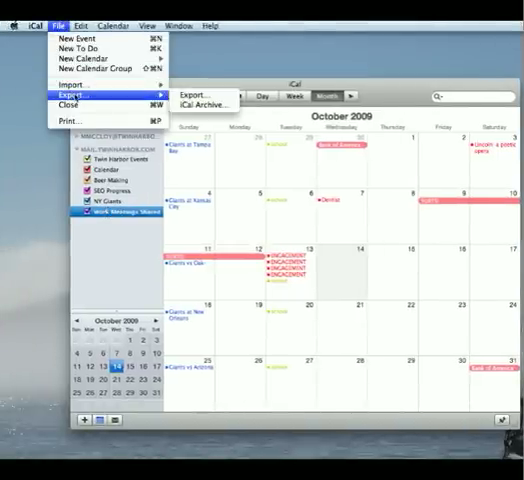
mouse_move(72, 82)
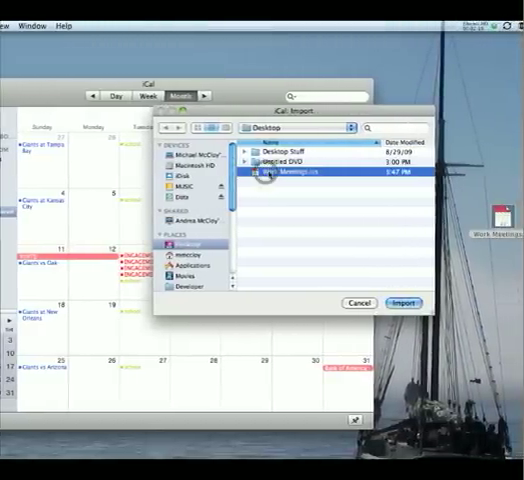
click(408, 304)
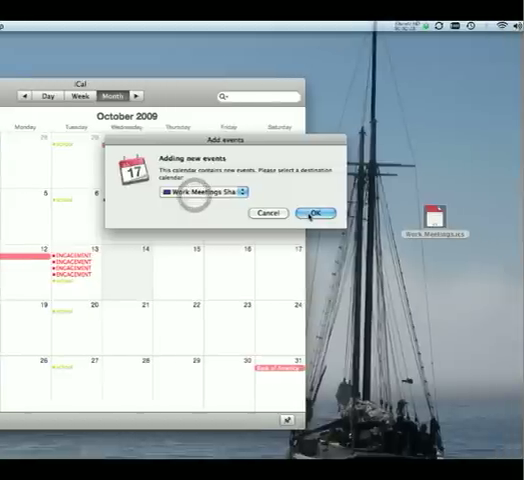
click(318, 212)
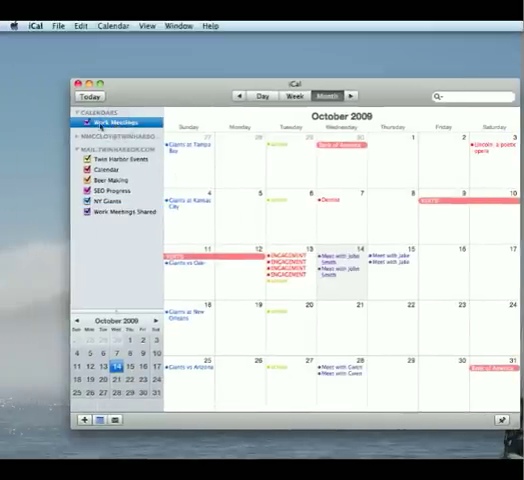
Step: Delete the local Work Meetings calendar under On My Mac, confirming the deletion
right_click(96, 128)
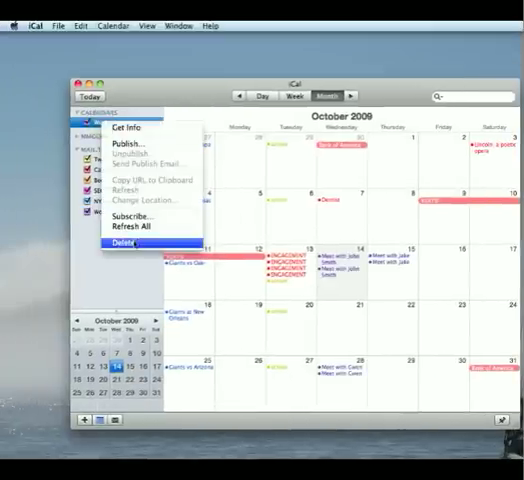
click(120, 240)
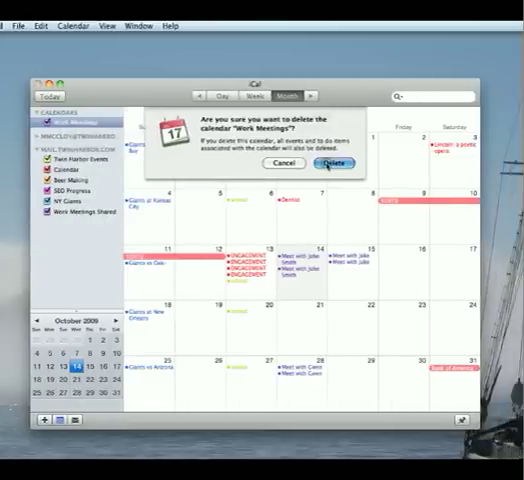
click(332, 164)
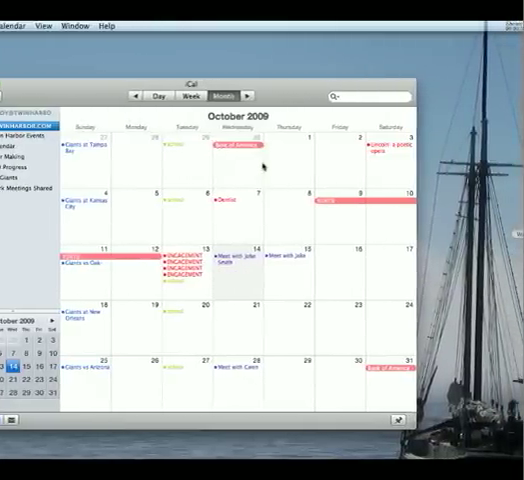